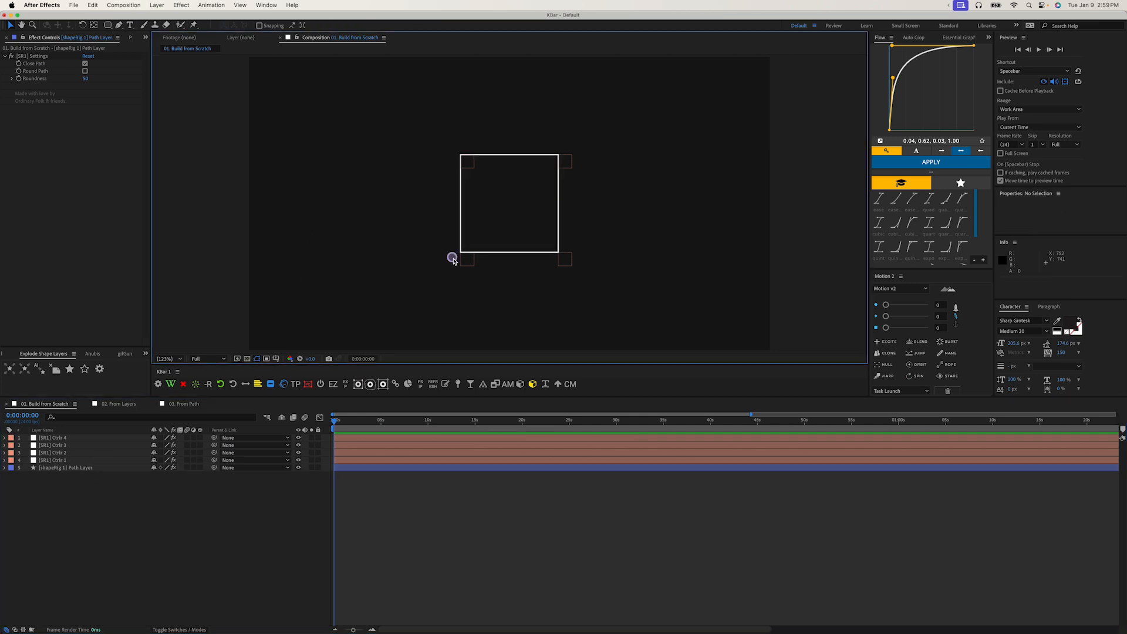
Drag three Ctrlr nulls in the Composition panel to pull the square's corners into a hexagon outline.
{"action": "left_click_drag", "start_coordinate": [451, 257], "coordinate": [409, 264]}
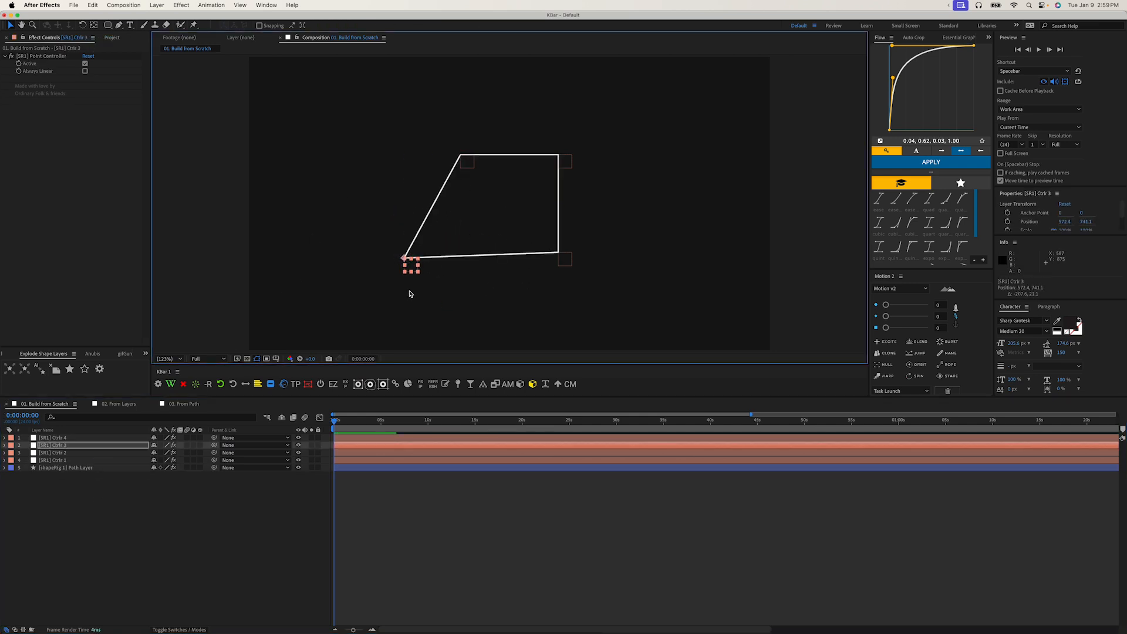
{"action": "left_click_drag", "start_coordinate": [411, 262], "coordinate": [406, 294]}
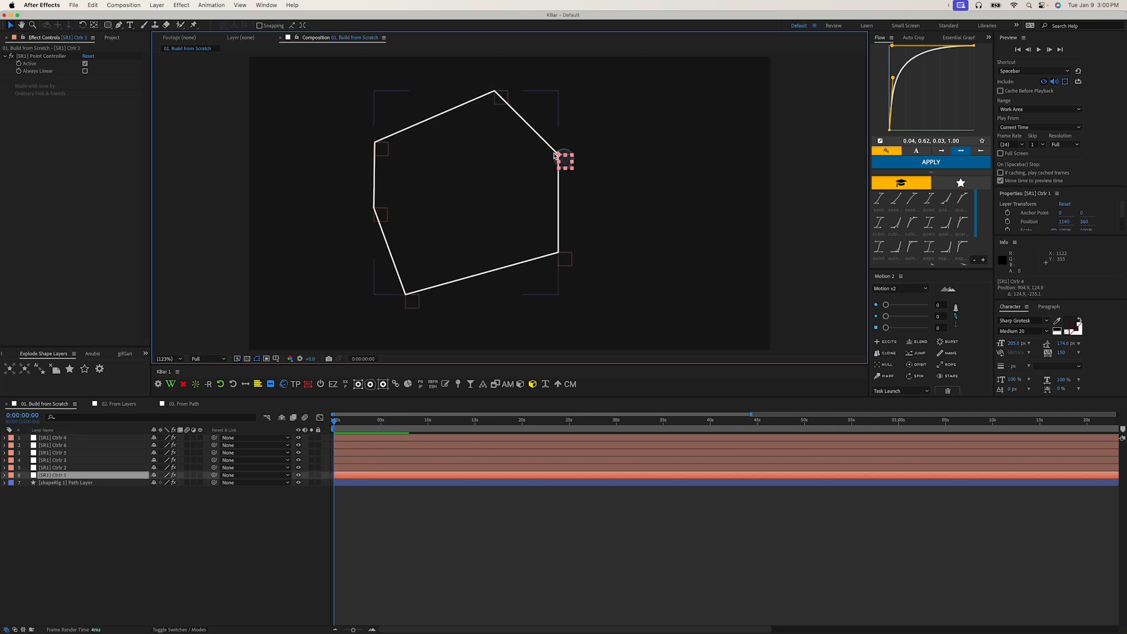
{"action": "left_click_drag", "start_coordinate": [565, 158], "coordinate": [542, 169]}
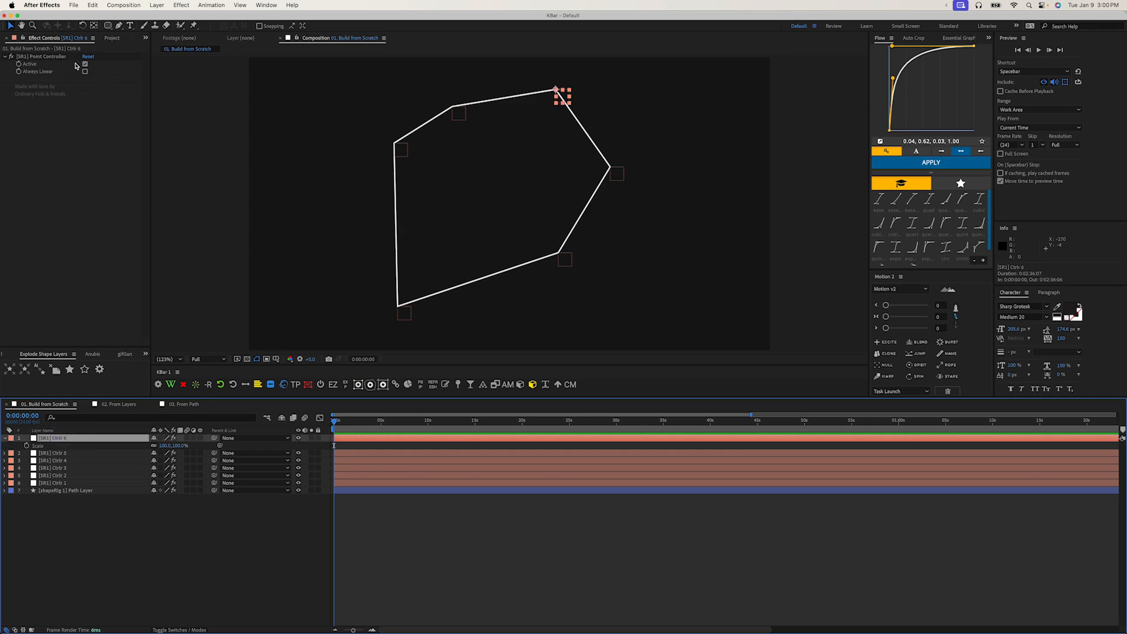
Enable Round Path on the shapeRig Path Layer, then set one controller to Always Linear to keep its corner sharp.
{"action": "left_click", "coordinate": [88, 57]}
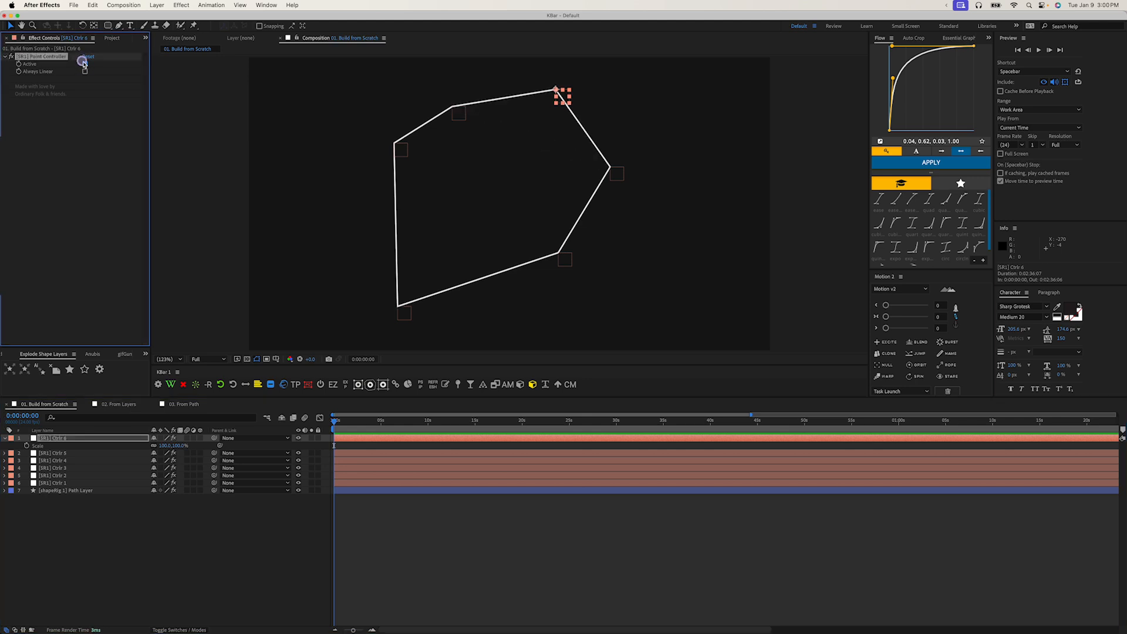
{"action": "left_click", "coordinate": [85, 63]}
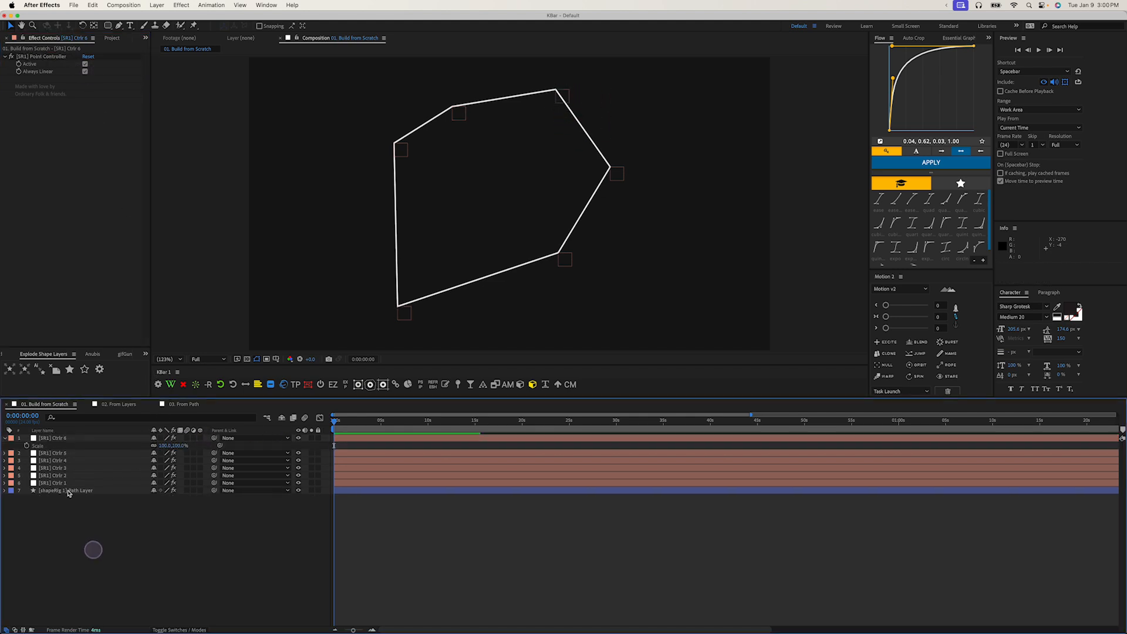
{"action": "left_click", "coordinate": [68, 490]}
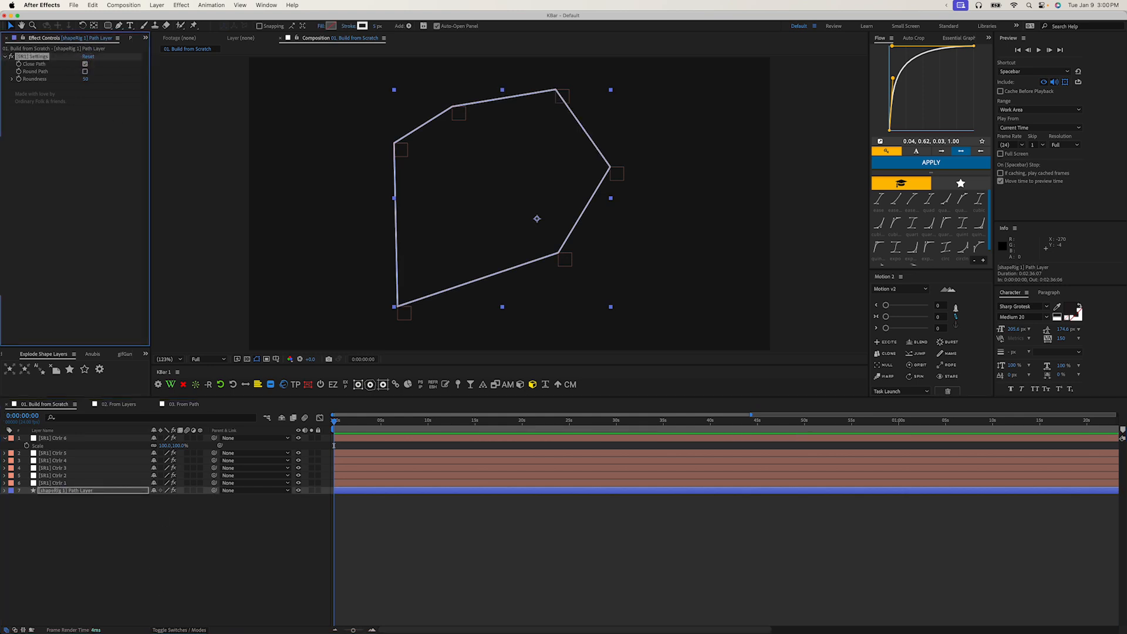
{"action": "left_click", "coordinate": [85, 72]}
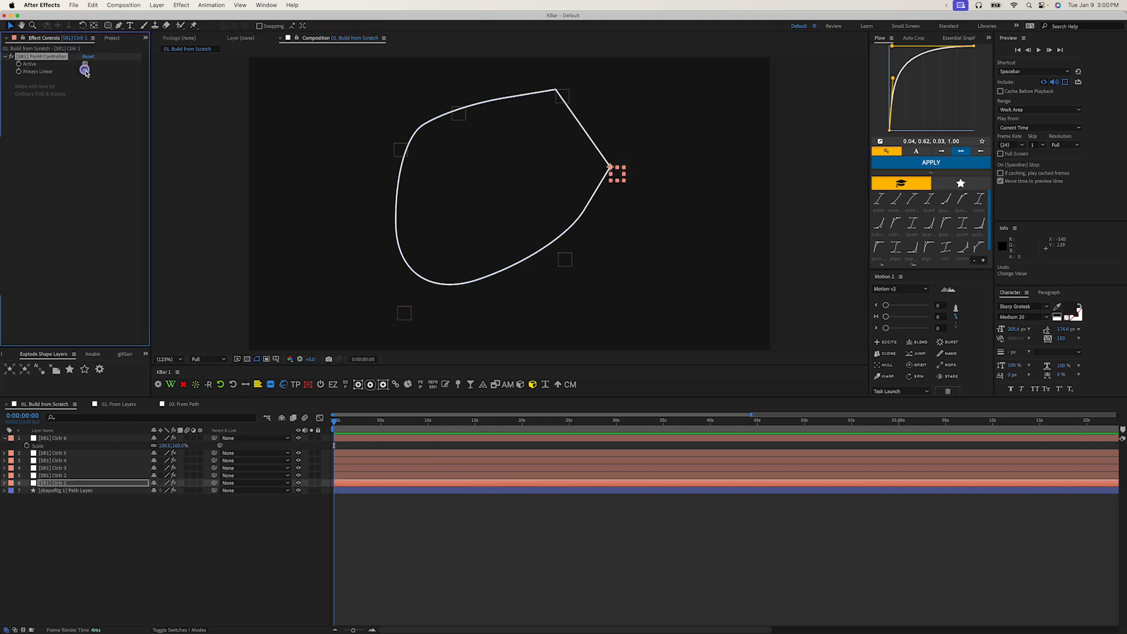
{"action": "left_click", "coordinate": [84, 72]}
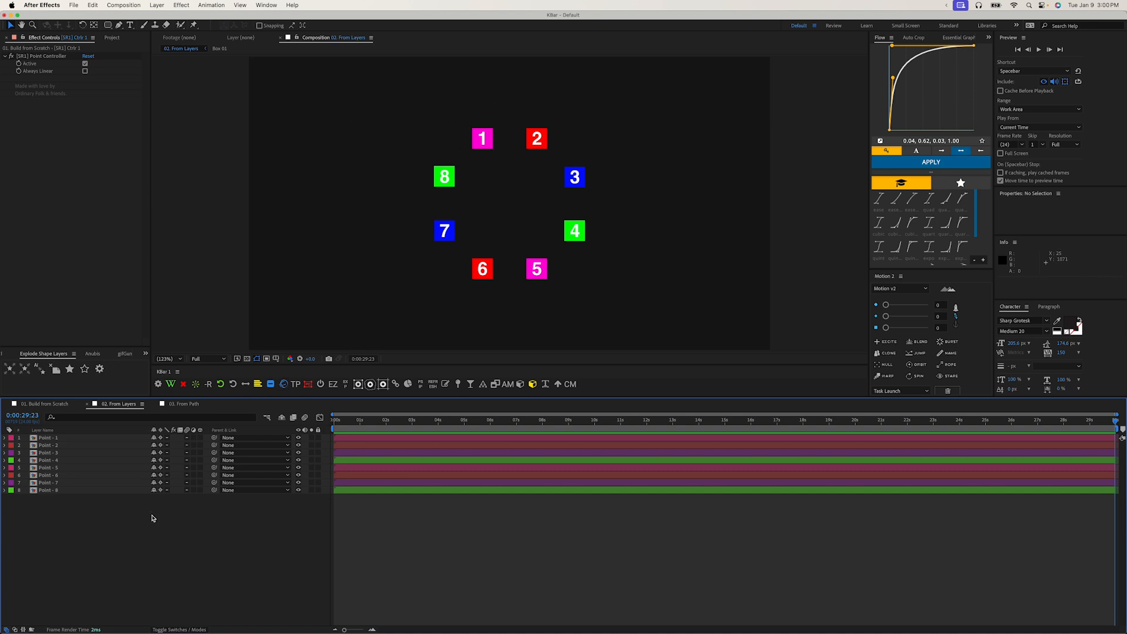
{"action": "mouse_move", "coordinate": [367, 159]}
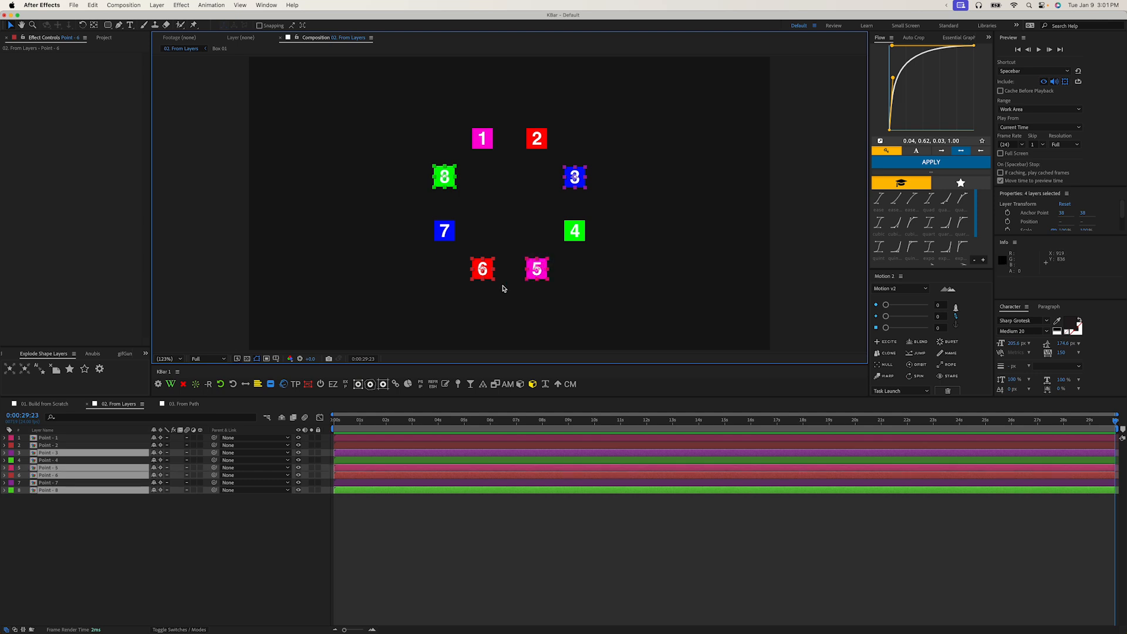
{"action": "mouse_move", "coordinate": [619, 156]}
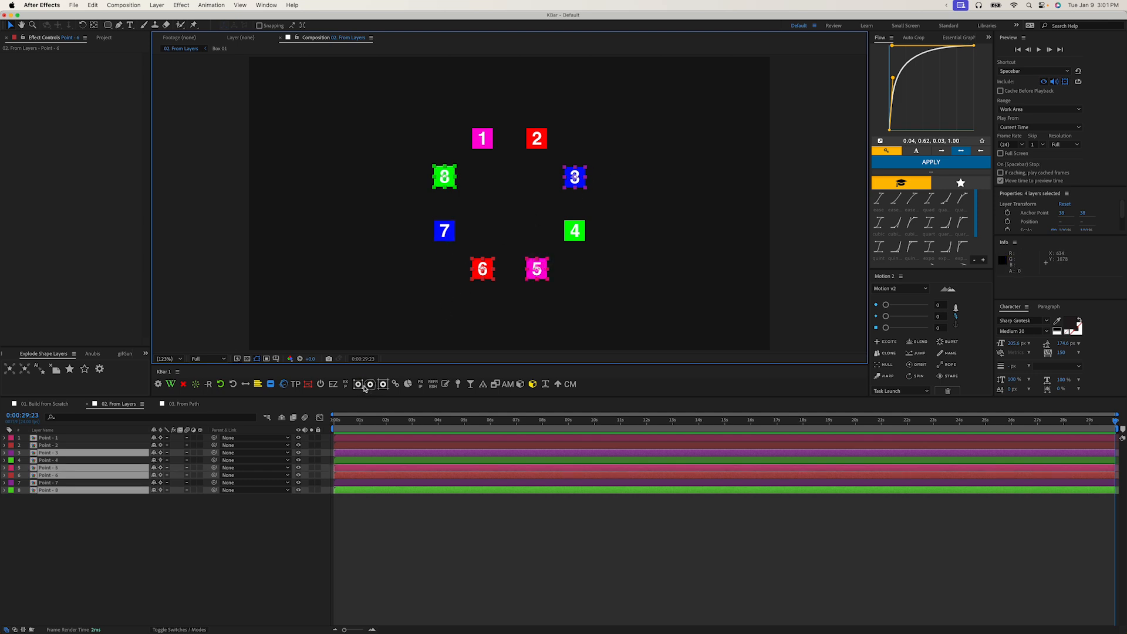
In 03. From Path, select the curvy layer's Path 1, rig it with Ctrlr nulls, and nudge the top vertex controller.
{"action": "left_click", "coordinate": [186, 403]}
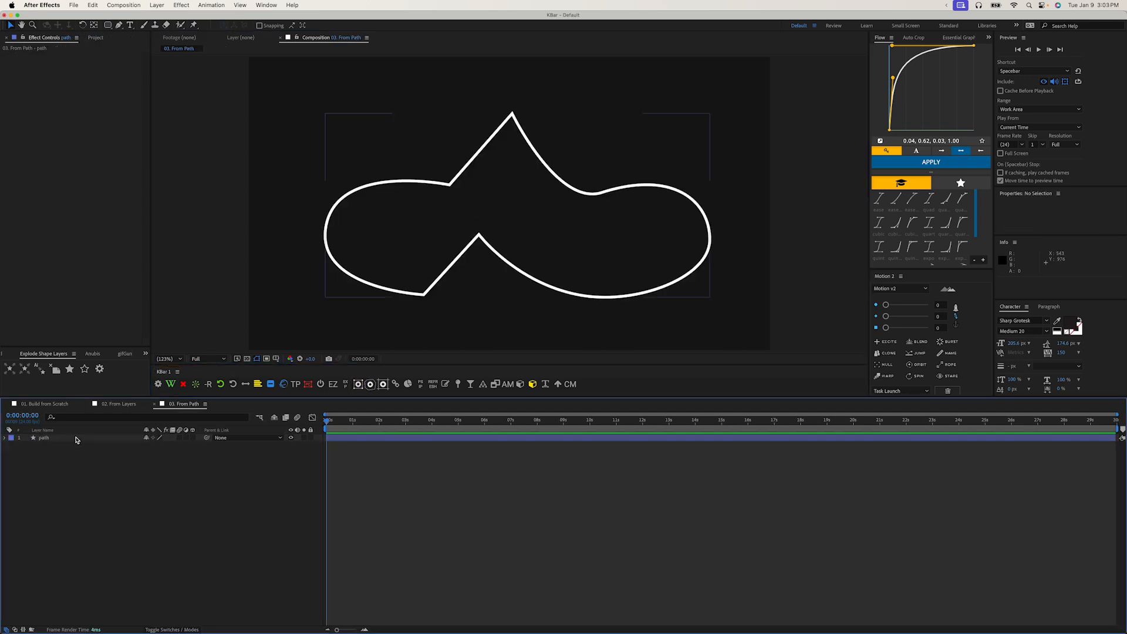
{"action": "left_click", "coordinate": [43, 438]}
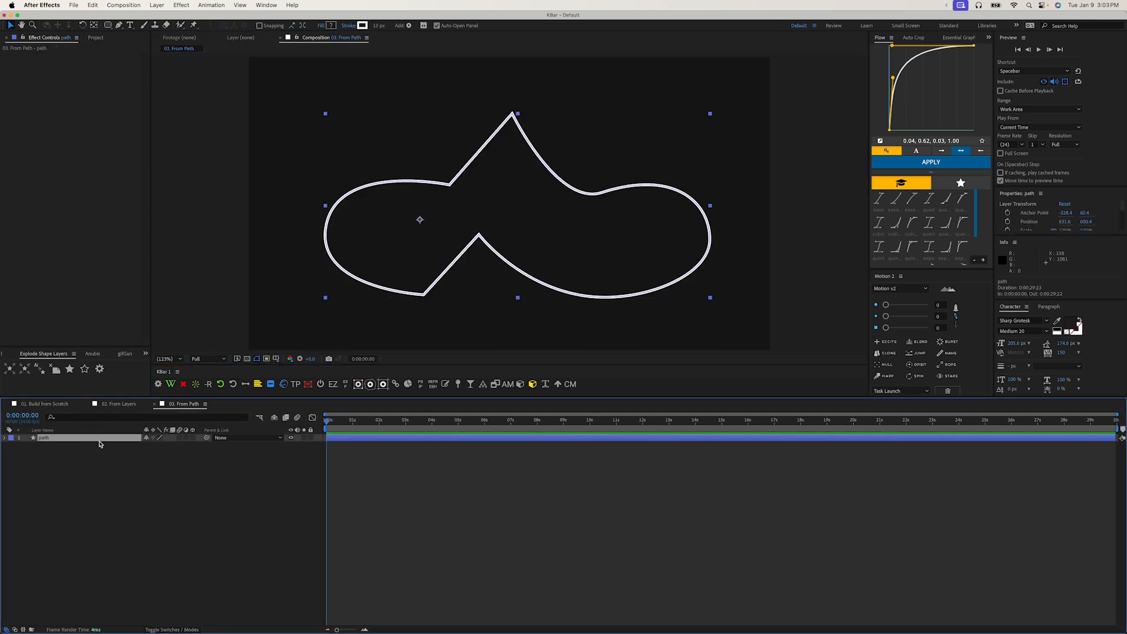
{"action": "left_click", "coordinate": [6, 438]}
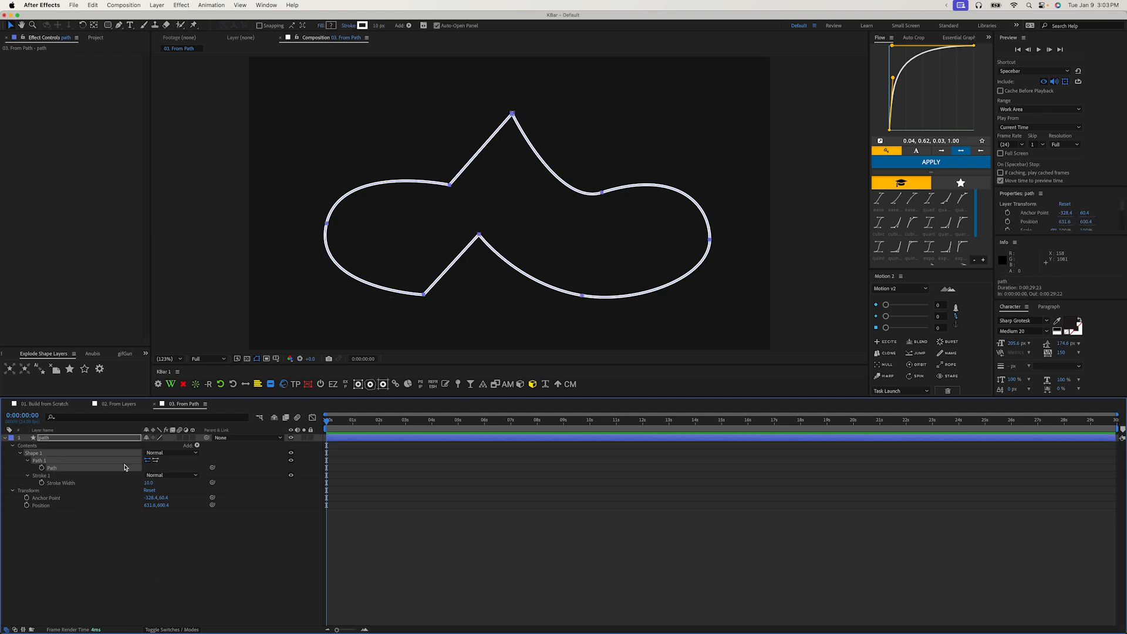
{"action": "left_click", "coordinate": [369, 382]}
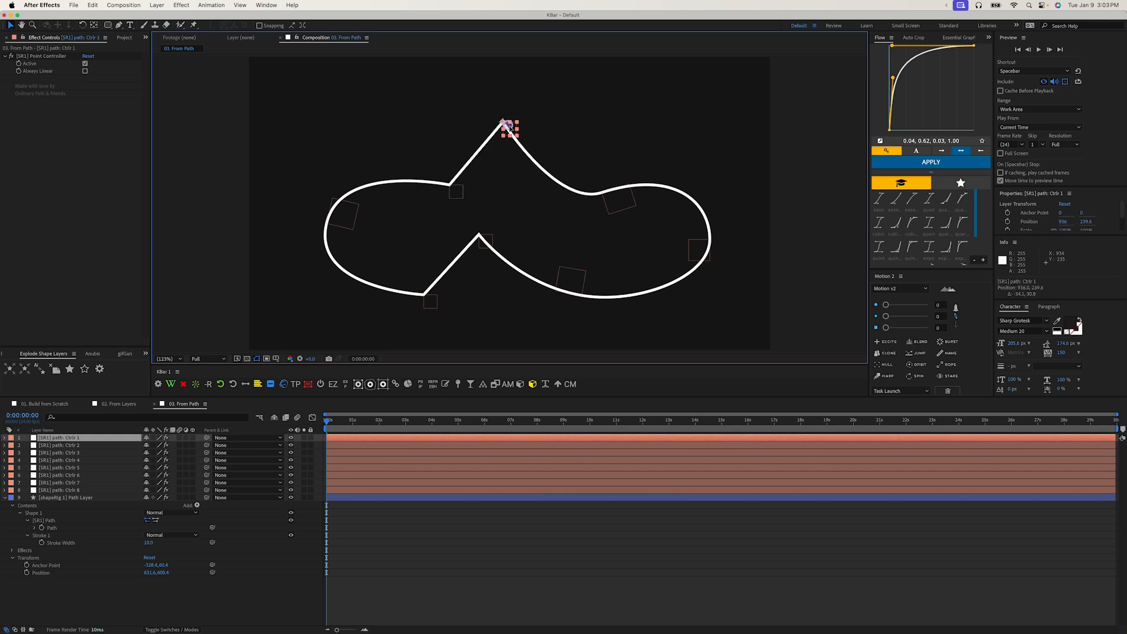
{"action": "left_click_drag", "start_coordinate": [508, 129], "coordinate": [504, 136]}
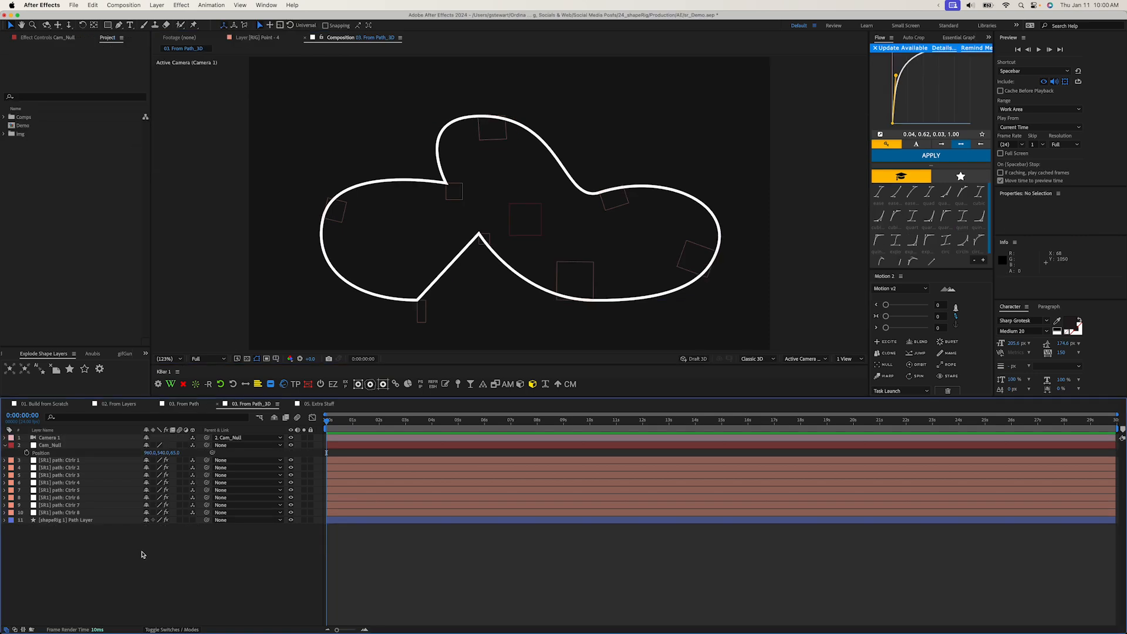
{"action": "mouse_move", "coordinate": [234, 344]}
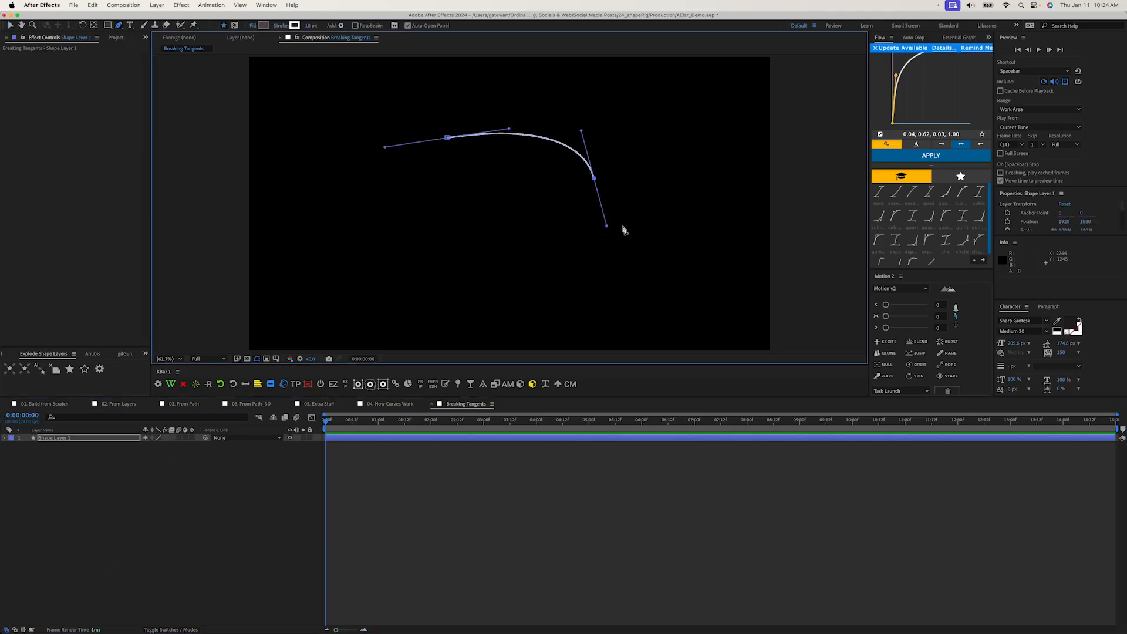
Pull out curve tangents, then move the Ctrlr 4 in-tangent null to reshape the curve.
{"action": "left_click_drag", "start_coordinate": [606, 226], "coordinate": [653, 156]}
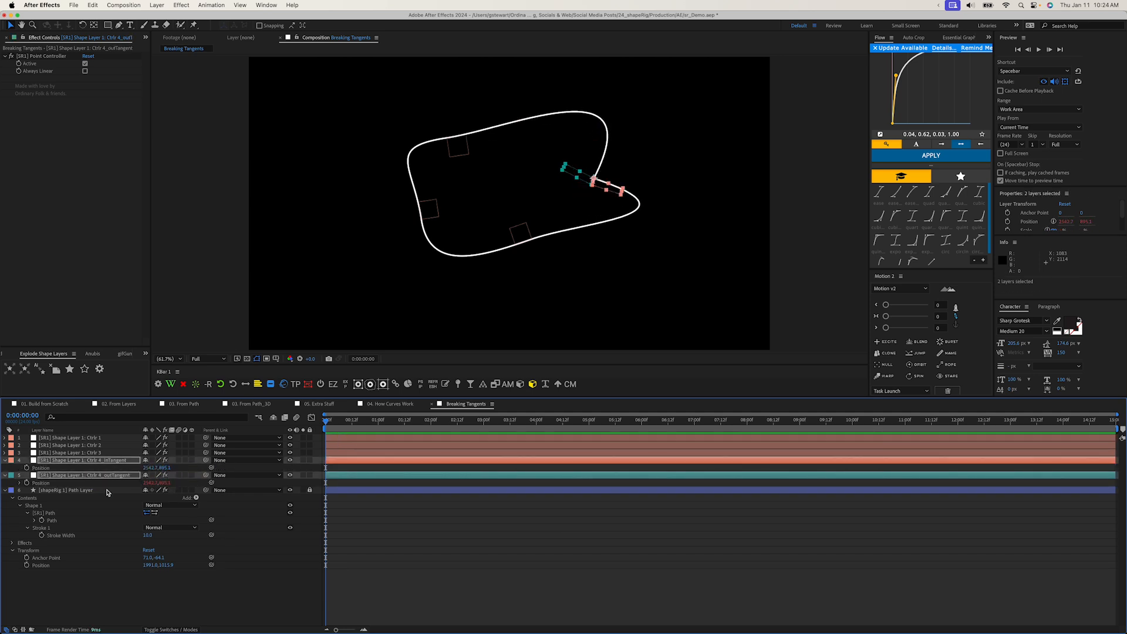
{"action": "left_click", "coordinate": [85, 475]}
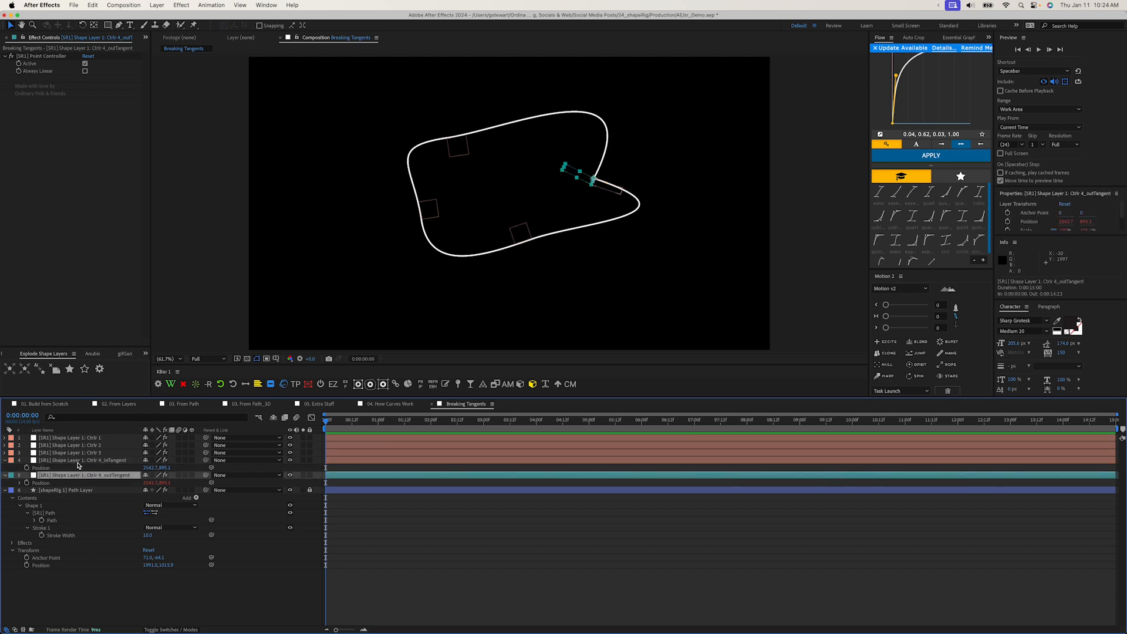
{"action": "left_click", "coordinate": [86, 459]}
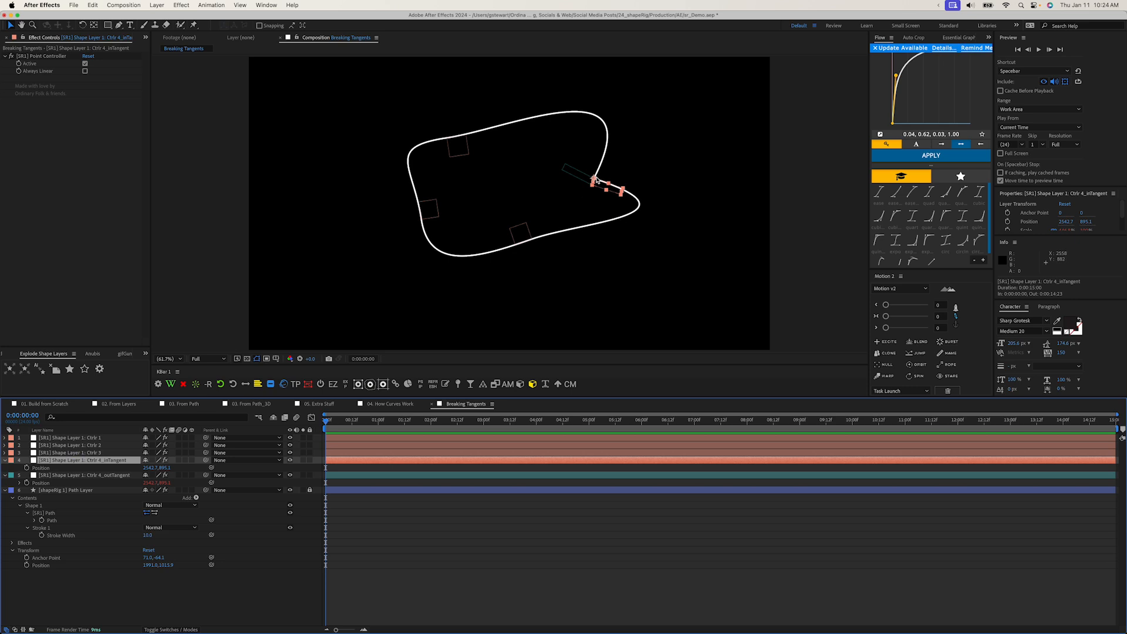
{"action": "left_click_drag", "start_coordinate": [595, 179], "coordinate": [599, 201]}
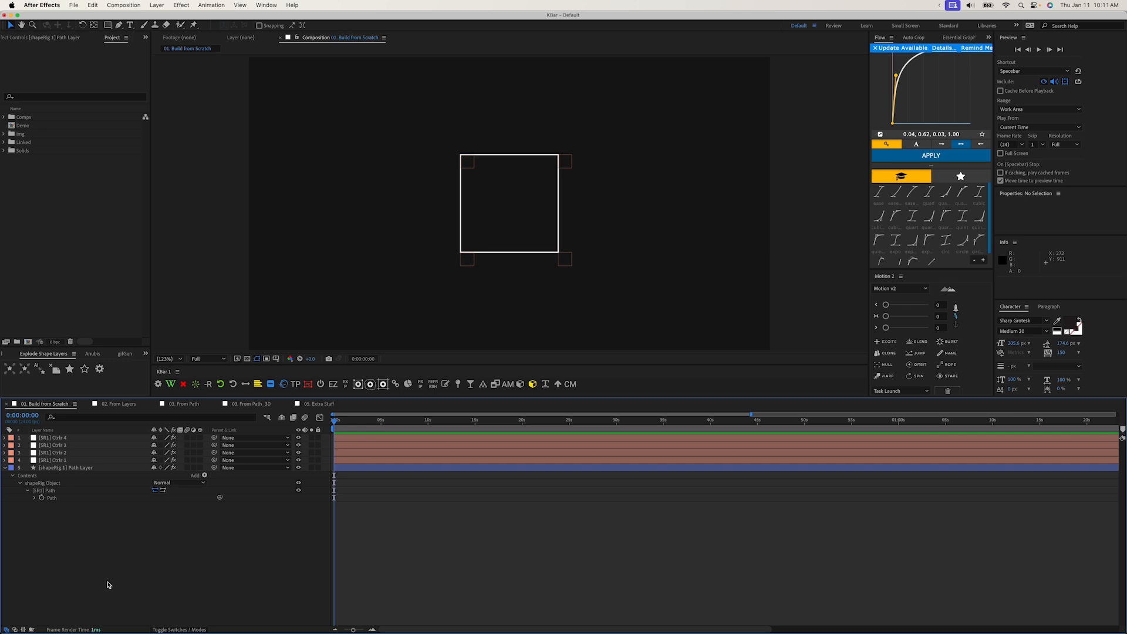
Expand the [SR1] Path property to show its shapeRig expression.
{"action": "left_click", "coordinate": [50, 498]}
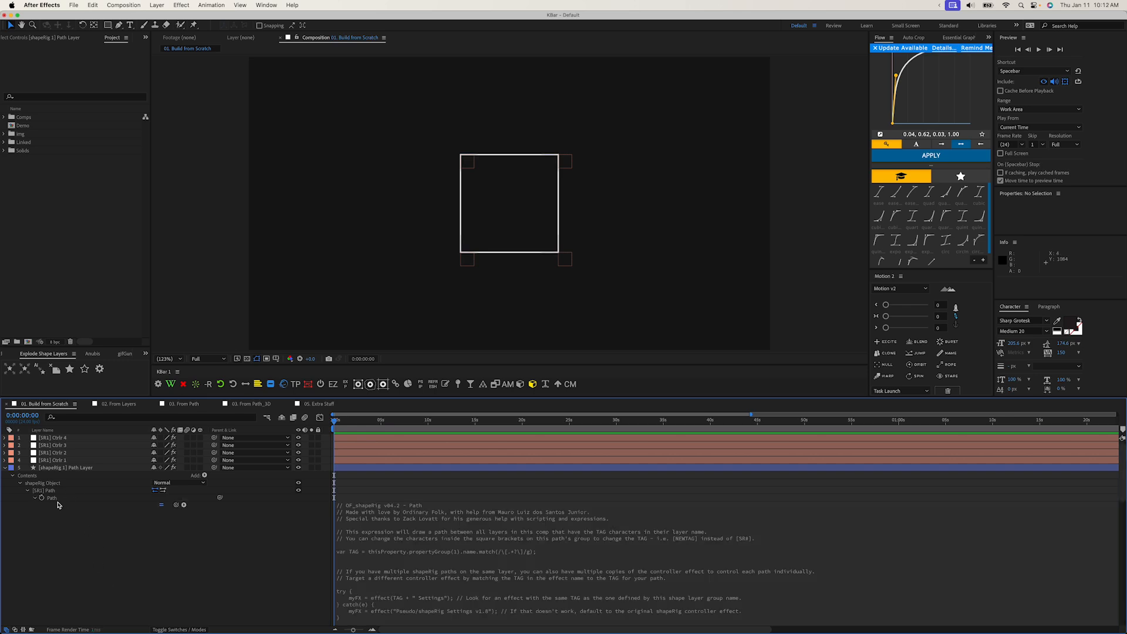
{"action": "mouse_move", "coordinate": [106, 601]}
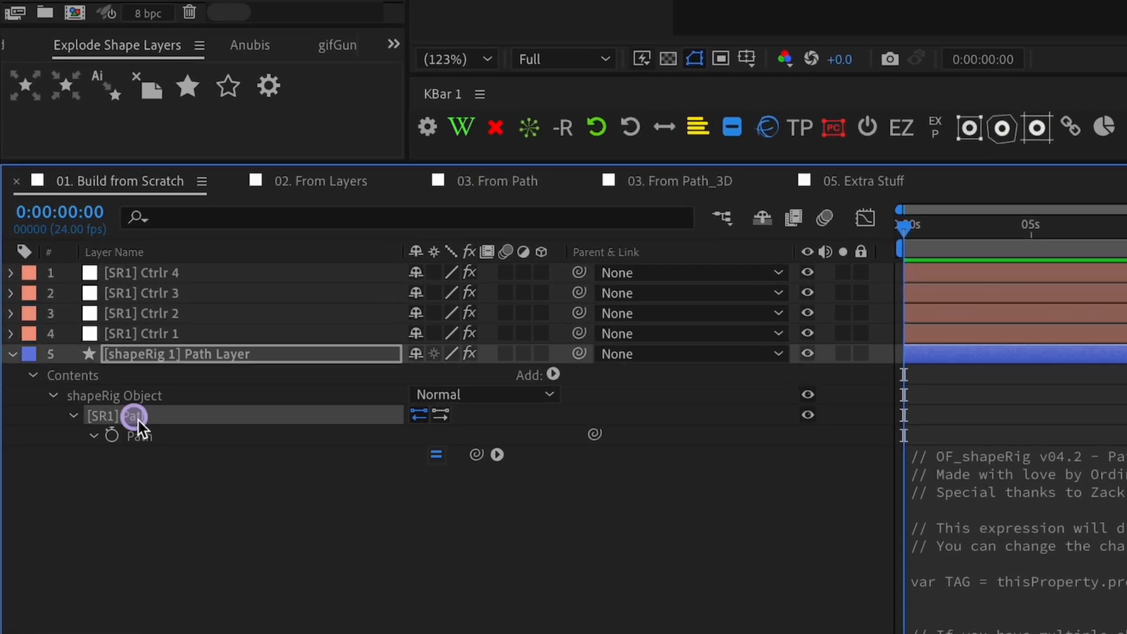
Start renaming the path group on the shapeRig Path Layer.
{"action": "double_click", "coordinate": [132, 415]}
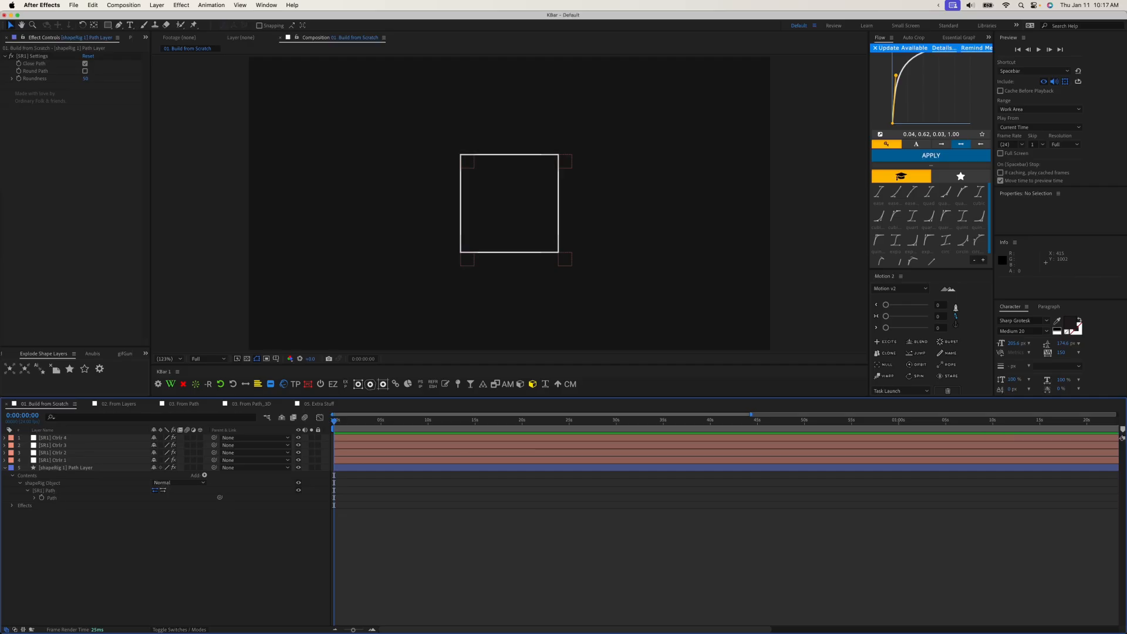
Set the duplicated [SR2] path's Stroke 2 colour to red FF0000.
{"action": "left_click", "coordinate": [64, 467]}
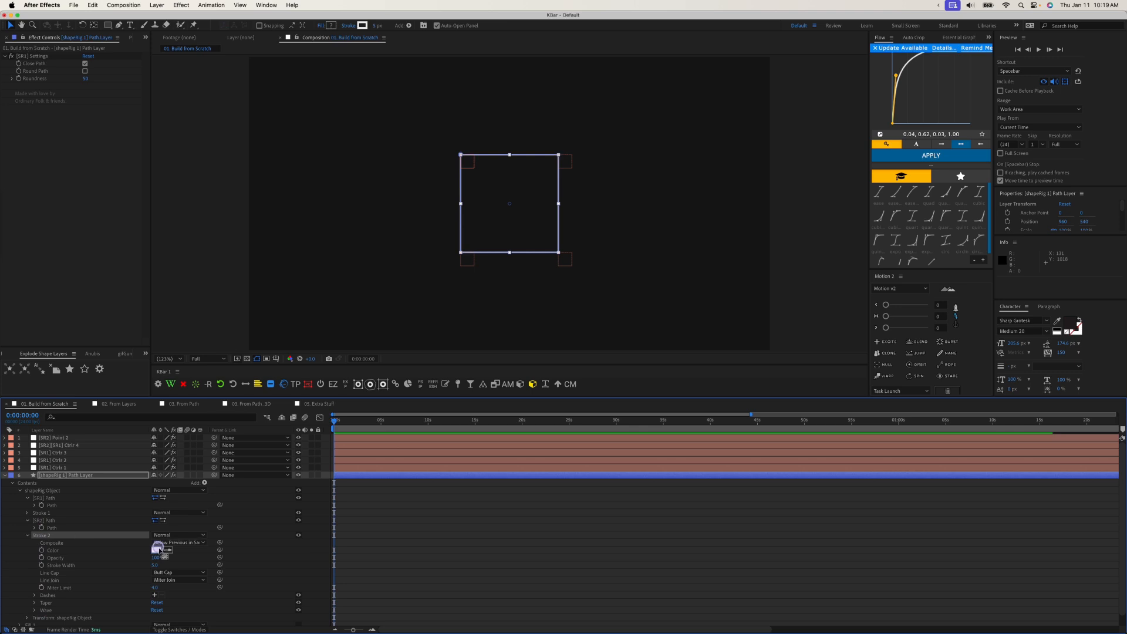
{"action": "left_click", "coordinate": [159, 550]}
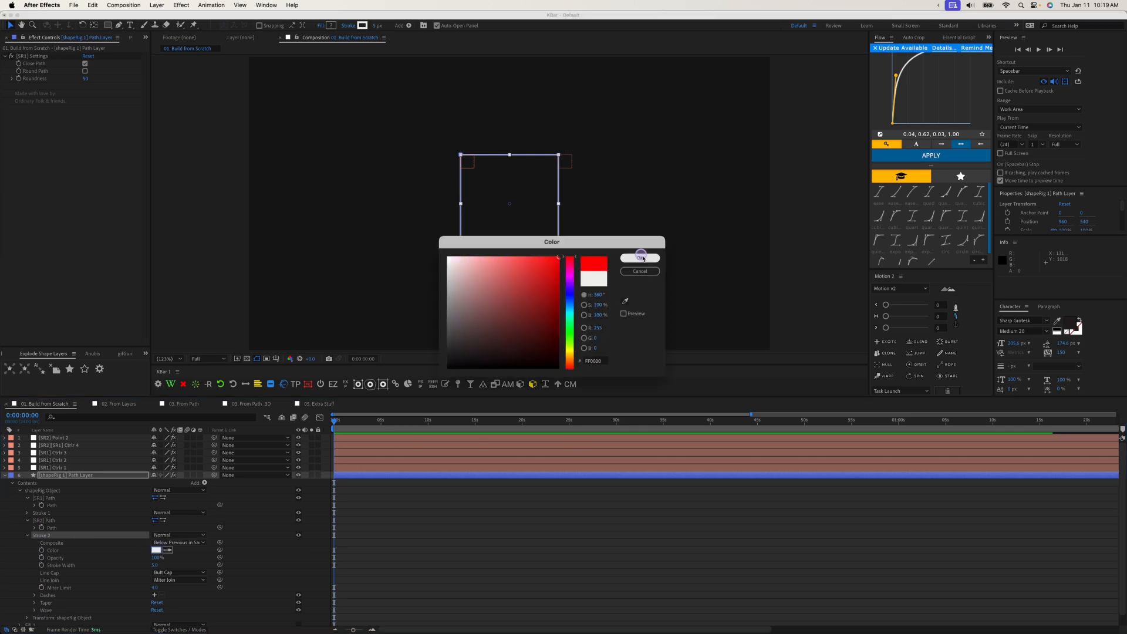
{"action": "left_click", "coordinate": [639, 257]}
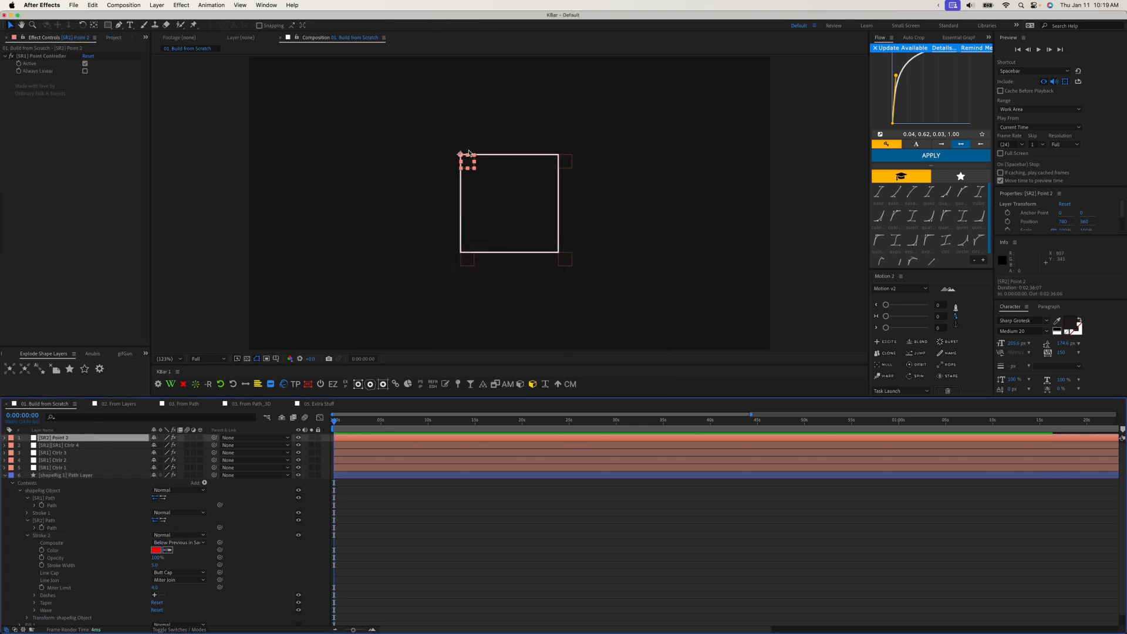
Move the SR2 point nulls left of the square so the red path forms a separate quadrilateral.
{"action": "left_click_drag", "start_coordinate": [467, 162], "coordinate": [349, 143]}
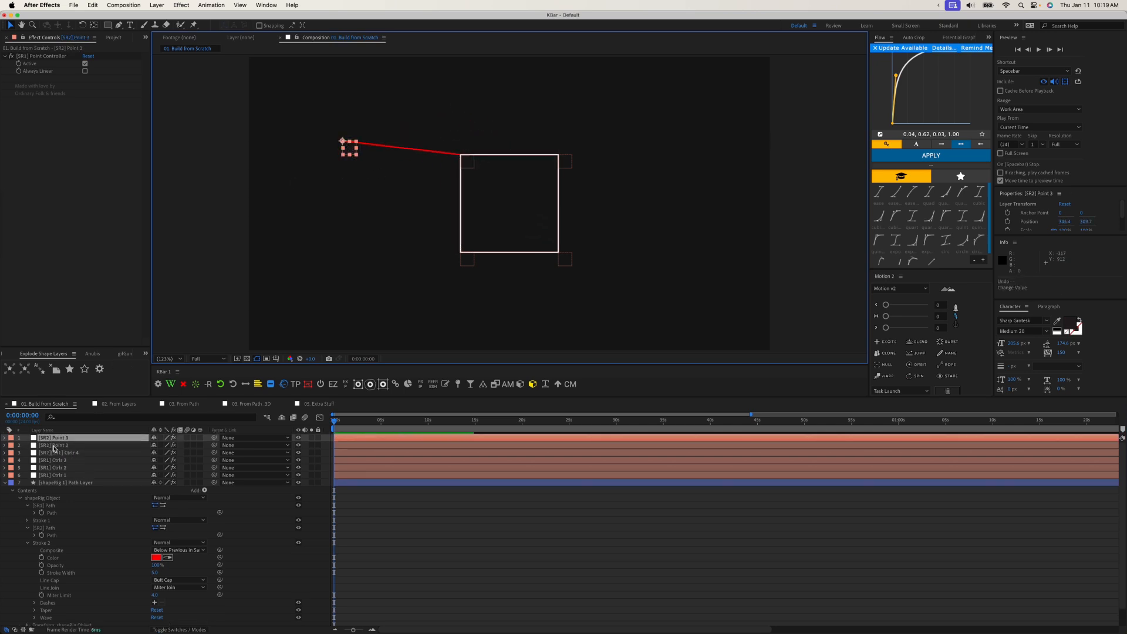
{"action": "left_click", "coordinate": [65, 483]}
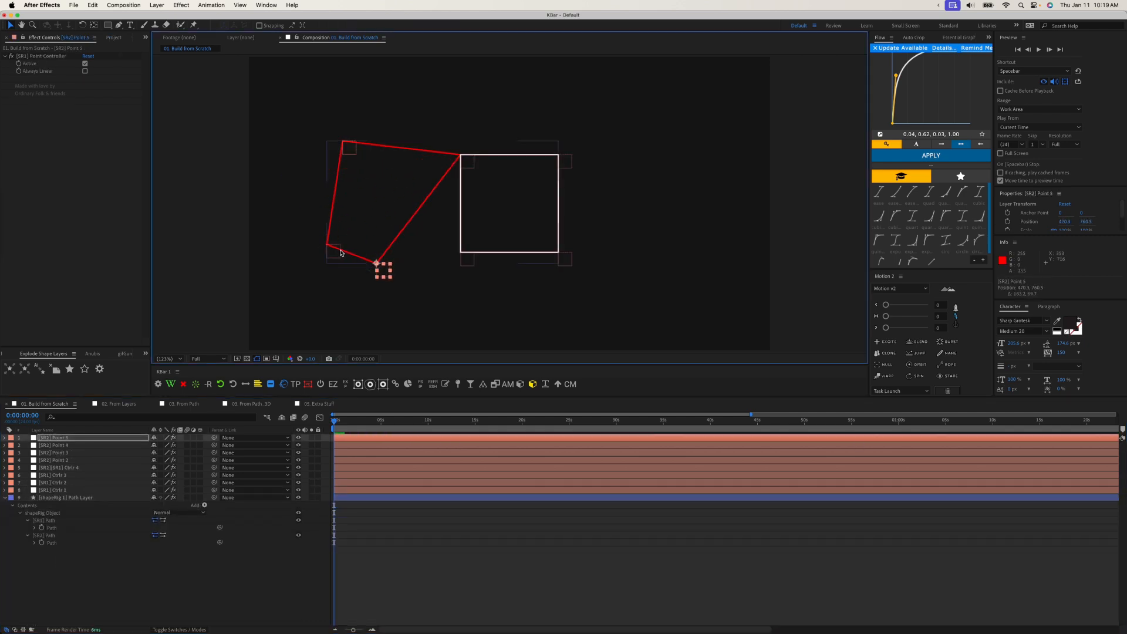
{"action": "left_click", "coordinate": [65, 498]}
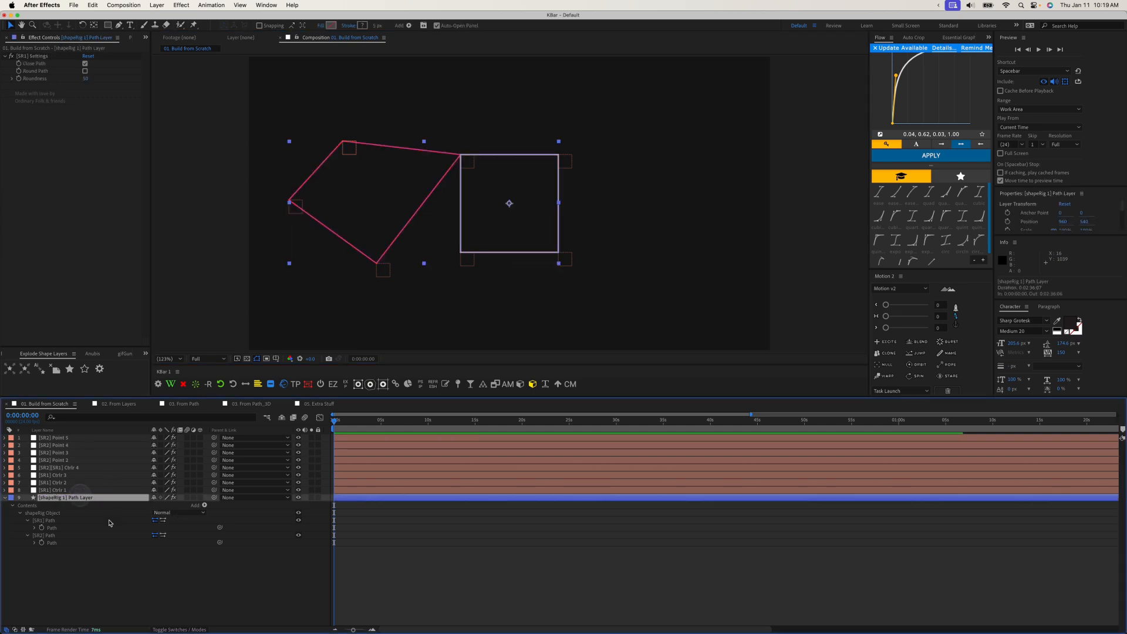
{"action": "left_click", "coordinate": [61, 445]}
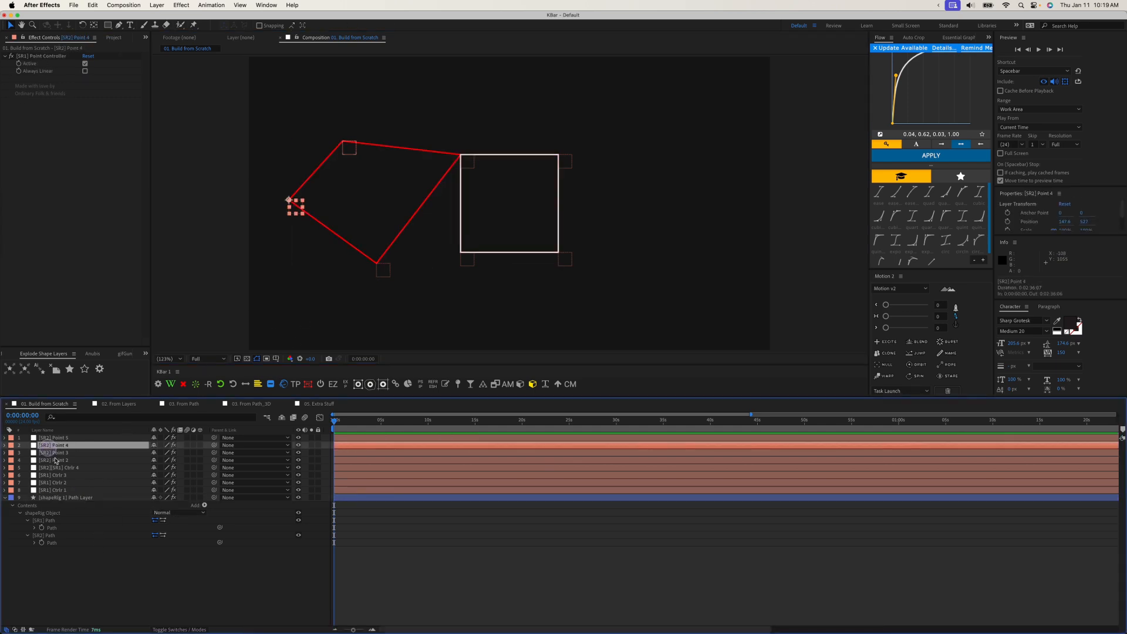
{"action": "left_click", "coordinate": [64, 498]}
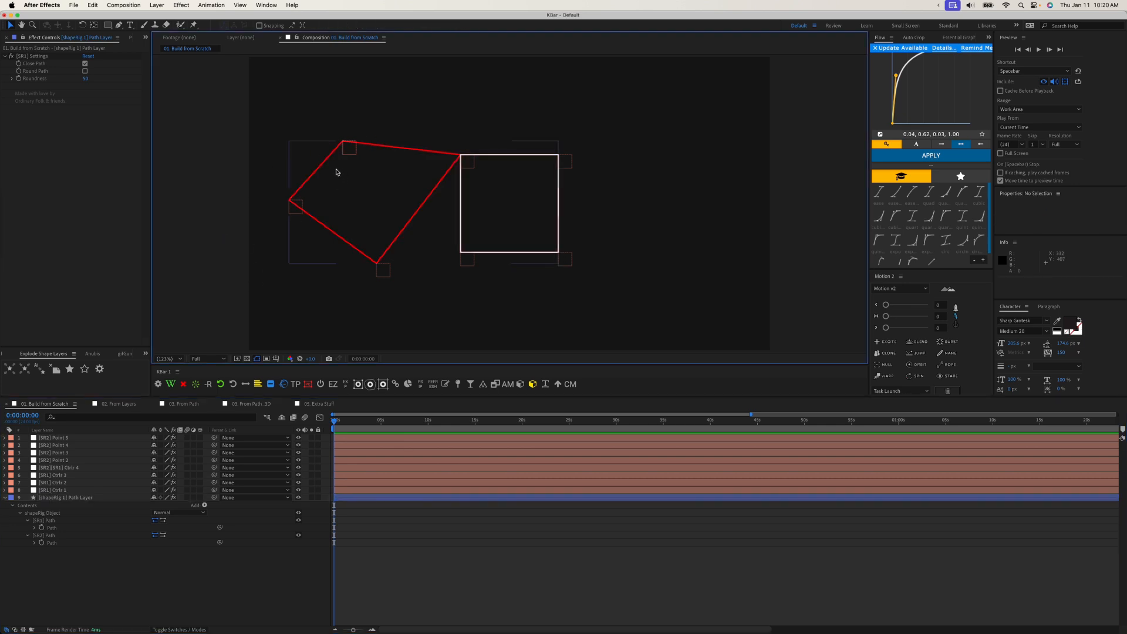
In [SR2] Settings, toggle Close Path off and on, then enable Round Path for the red path.
{"action": "left_click", "coordinate": [65, 498]}
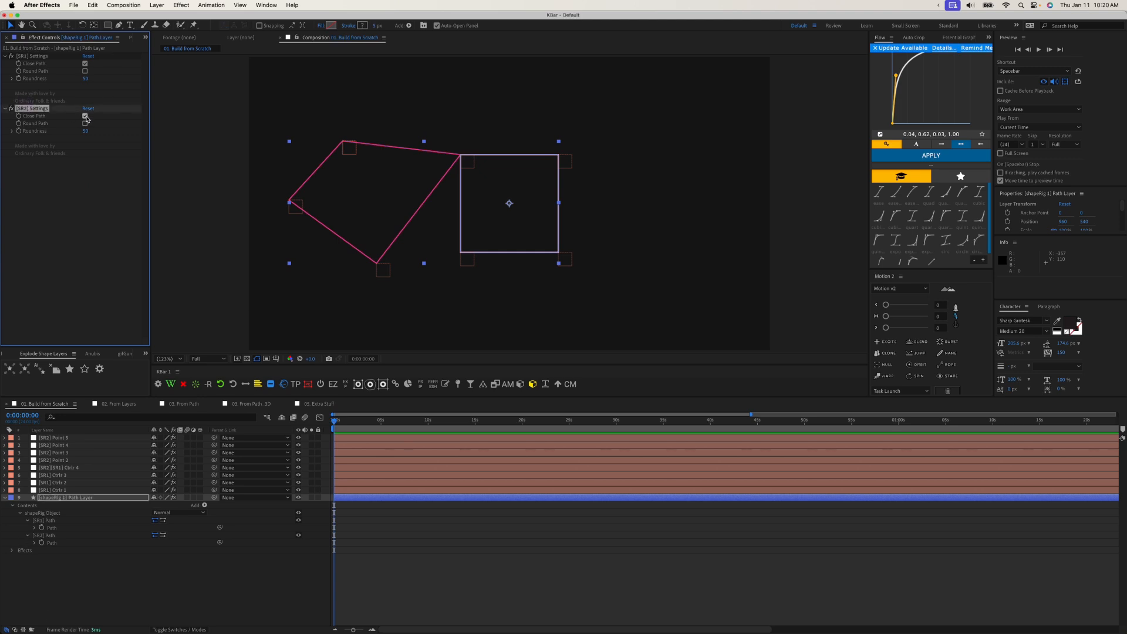
{"action": "left_click", "coordinate": [85, 116]}
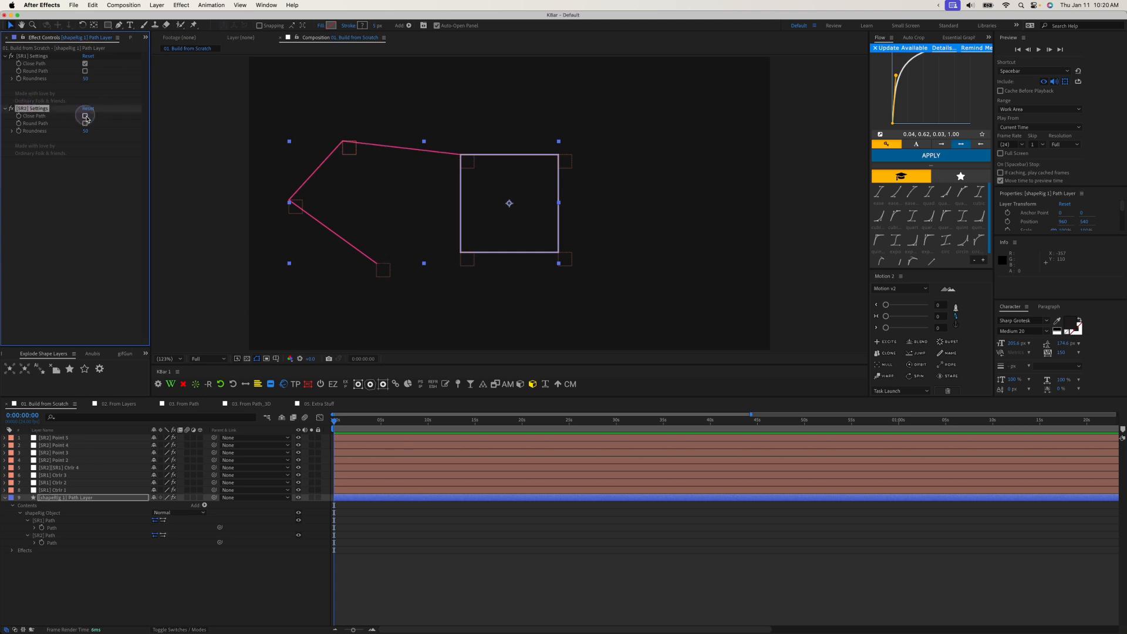
{"action": "left_click", "coordinate": [85, 116]}
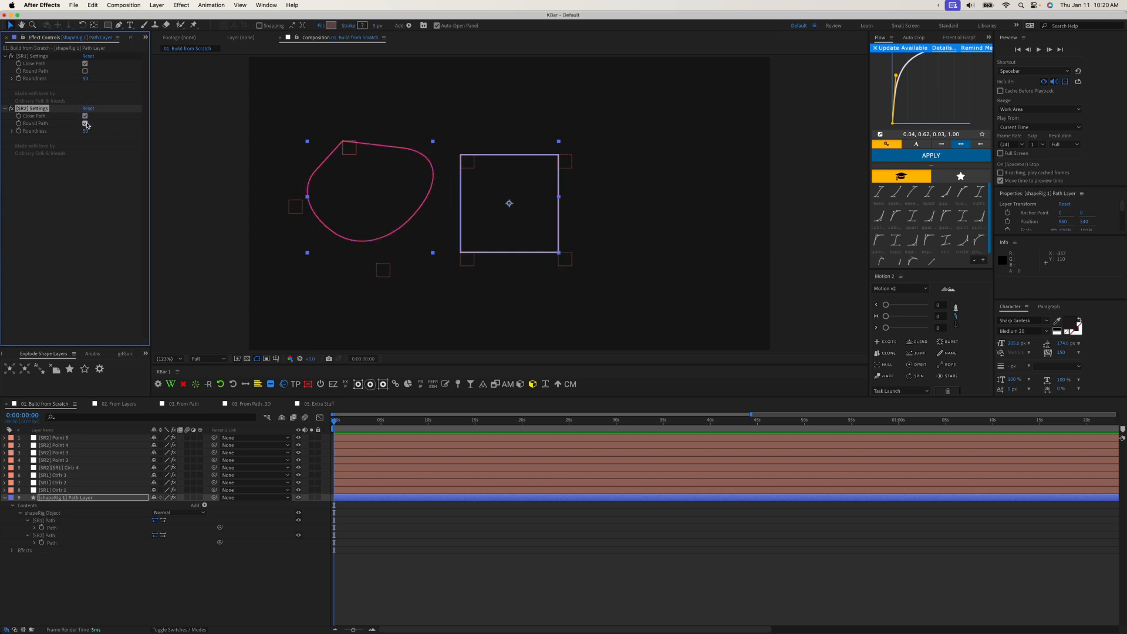
{"action": "left_click", "coordinate": [85, 123]}
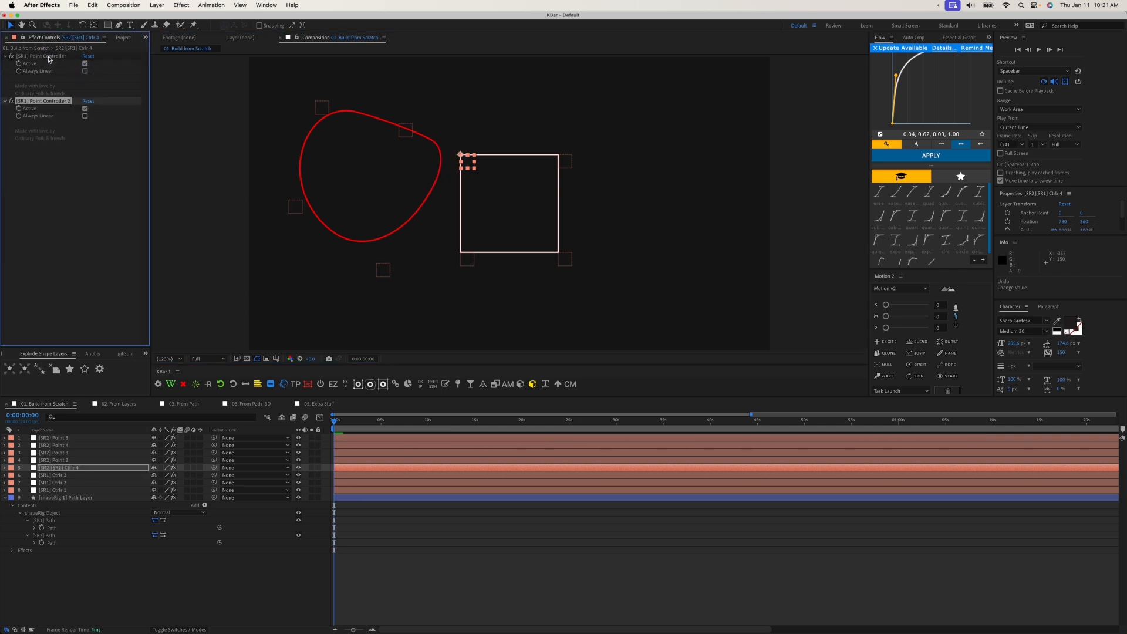
Rename Ctrlr 4's duplicated effect to [SR2] Point Controller.
{"action": "double_click", "coordinate": [43, 101]}
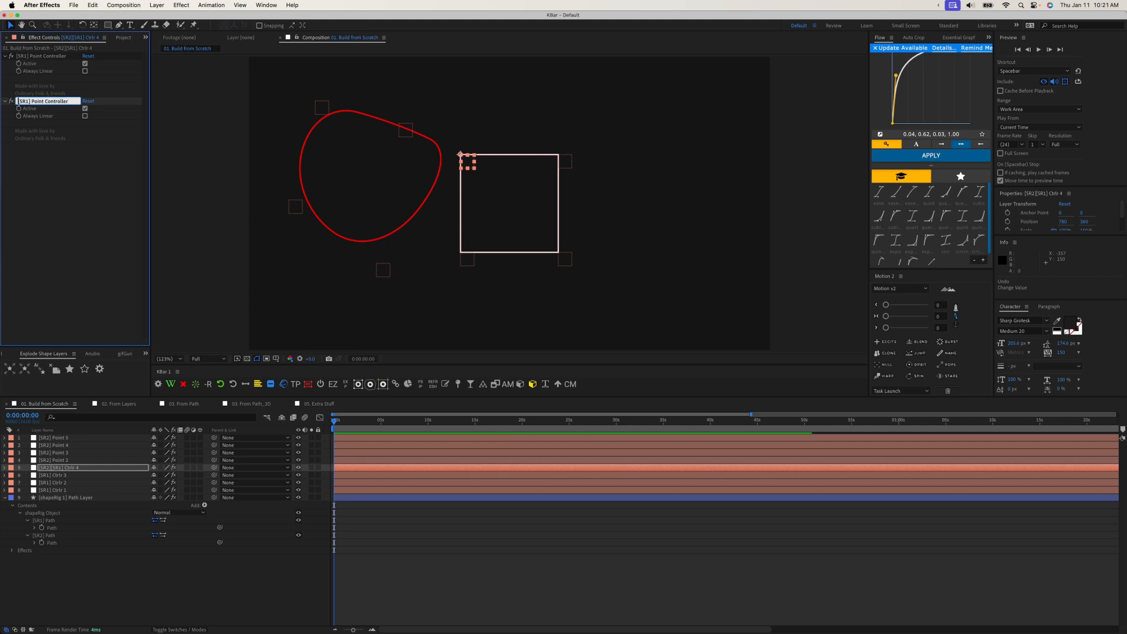